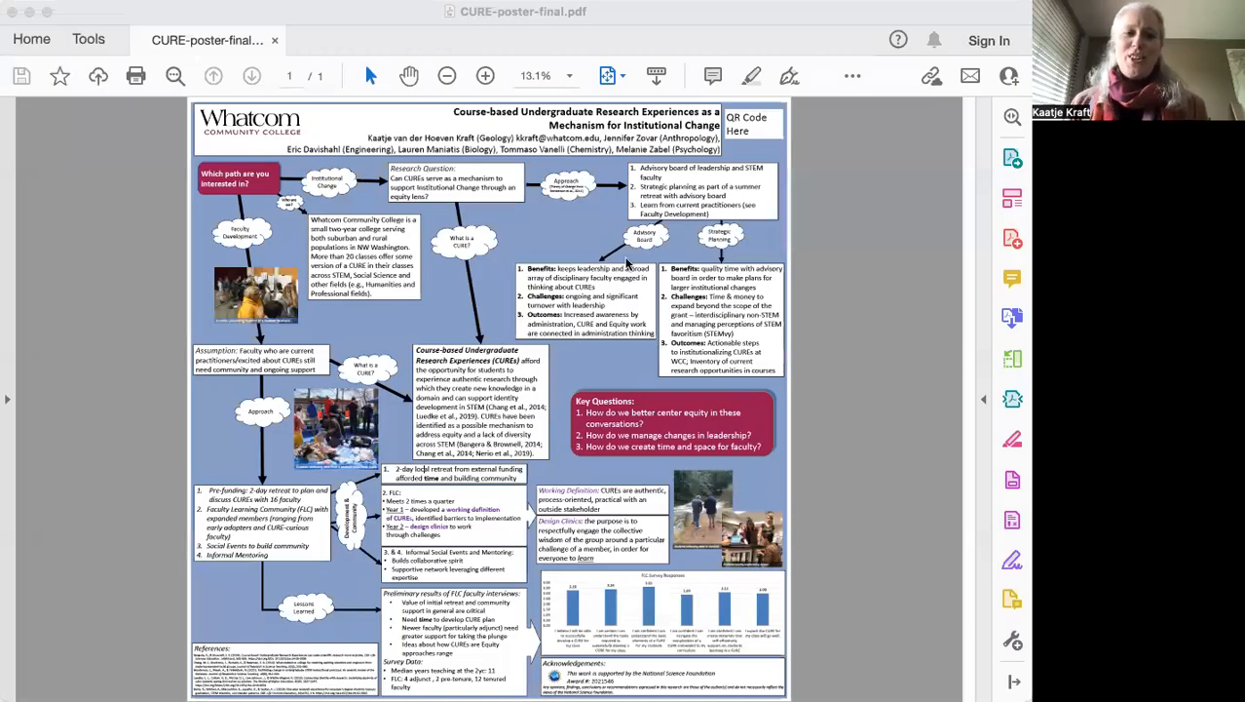
pyautogui.moveTo(168, 425)
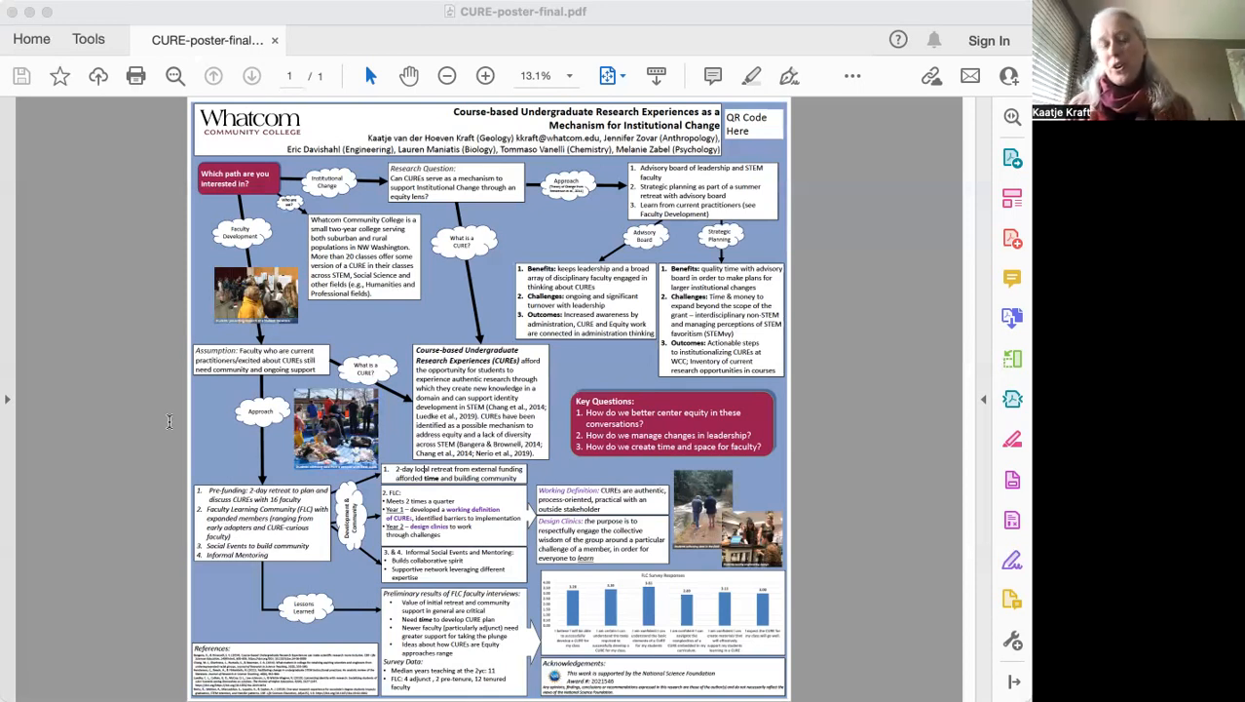
pyautogui.moveTo(94, 460)
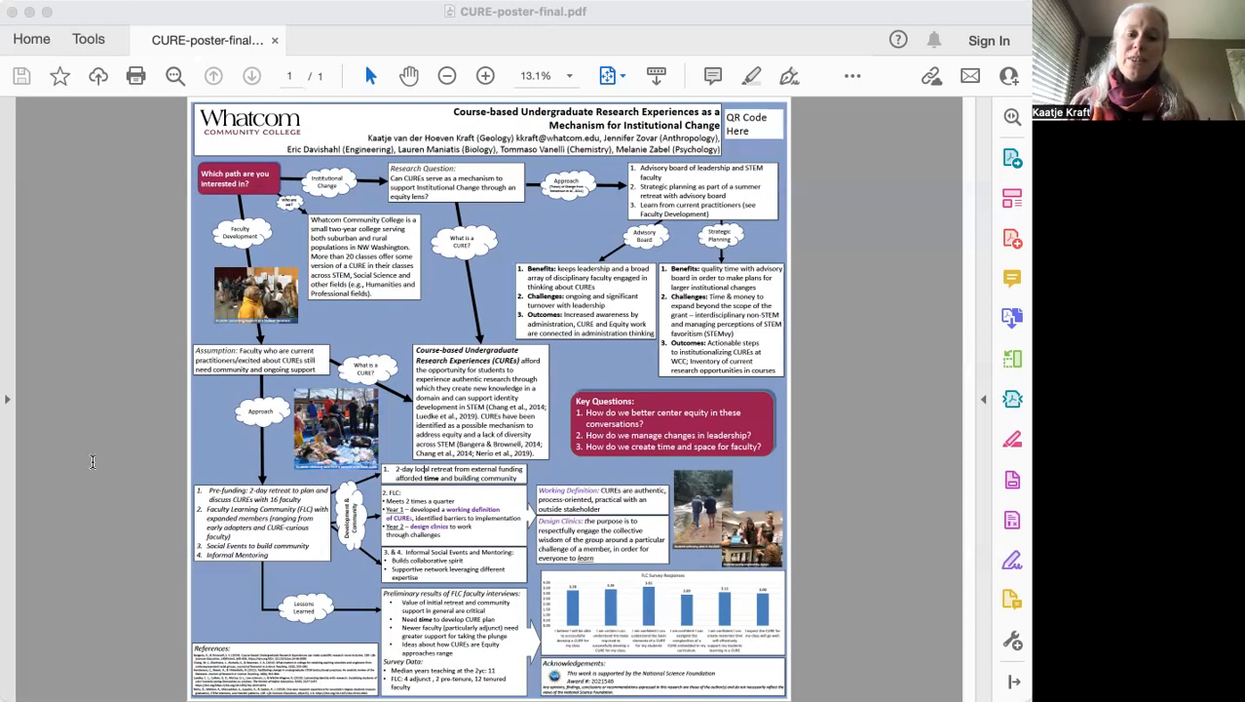